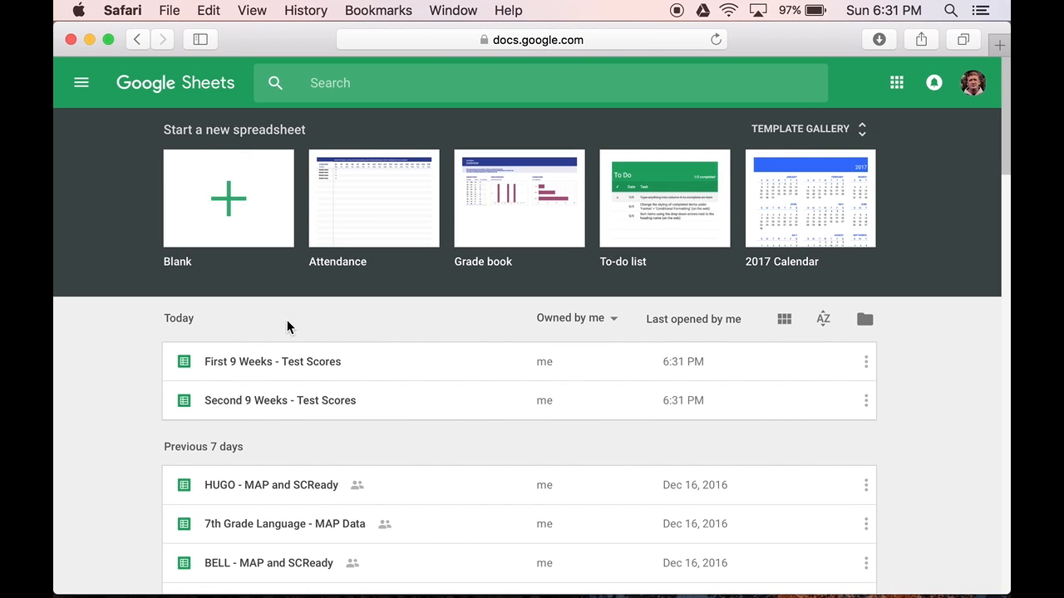
mouse_move(419, 368)
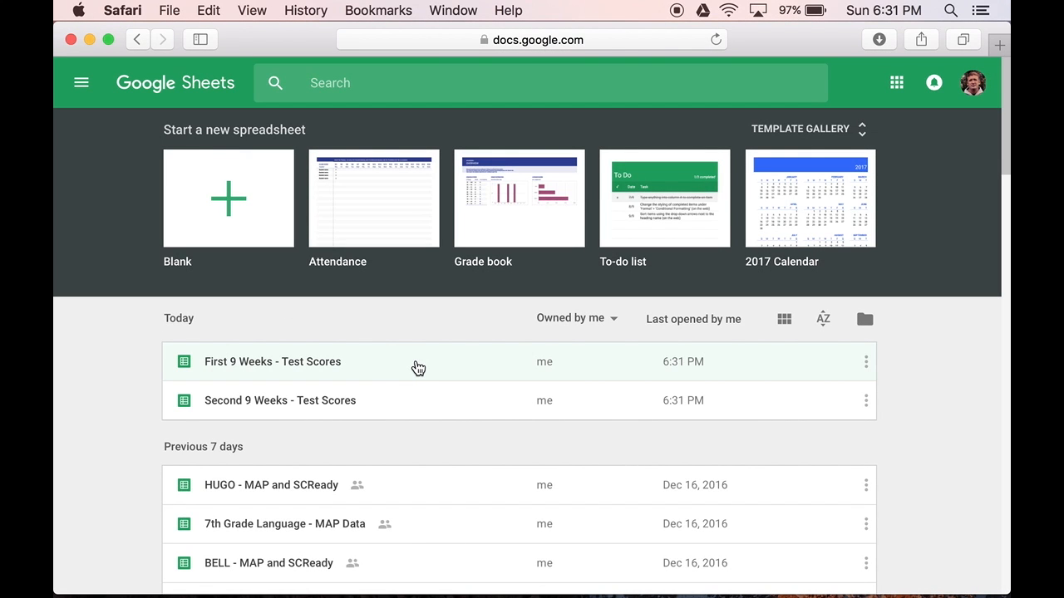
mouse_move(422, 369)
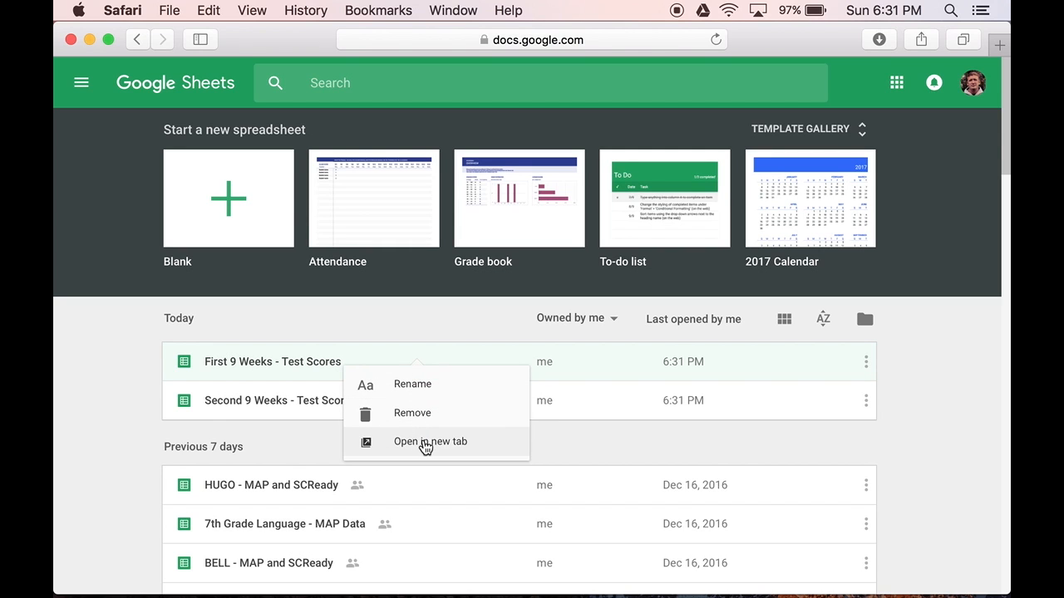
Open the First 9 Weeks - Test Scores spreadsheet in a new browser tab
left_click(429, 442)
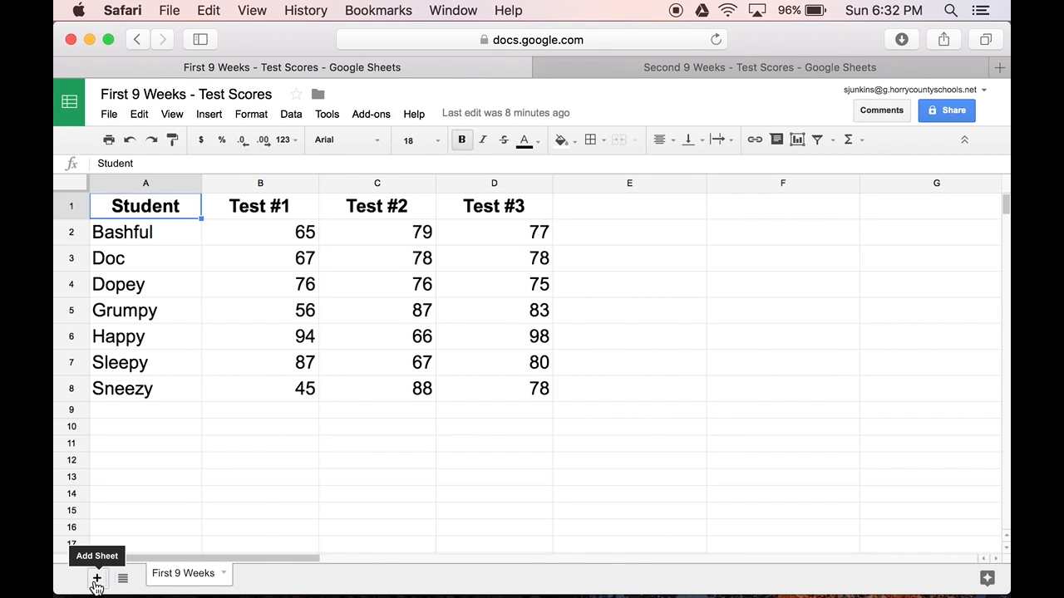
Add a blank sheet to First 9 Weeks and rename it Second 9 Weeks
left_click(97, 578)
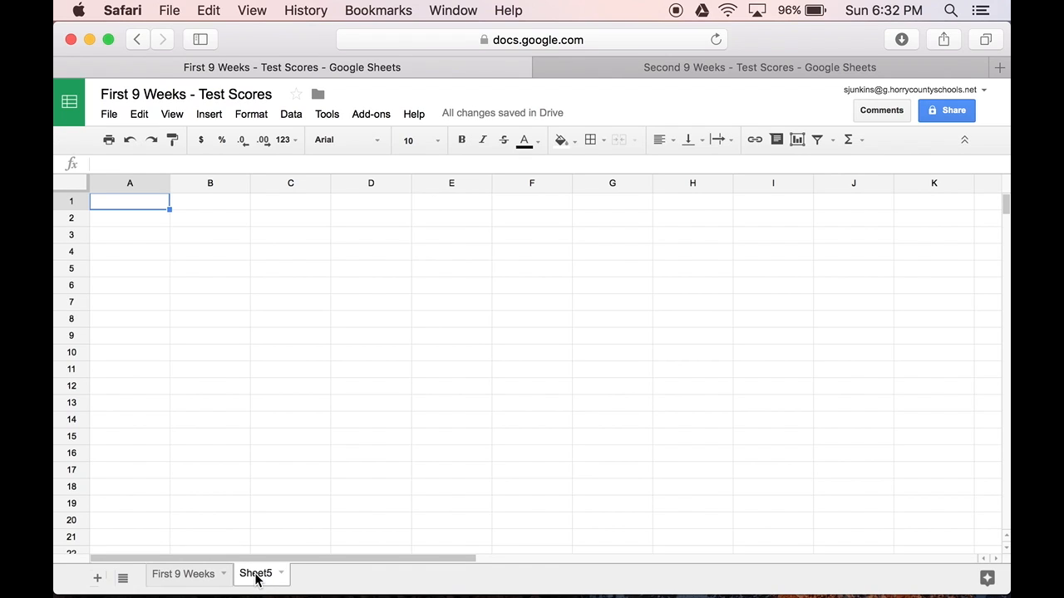
double_click(256, 574)
type("econd 9 Weeks")
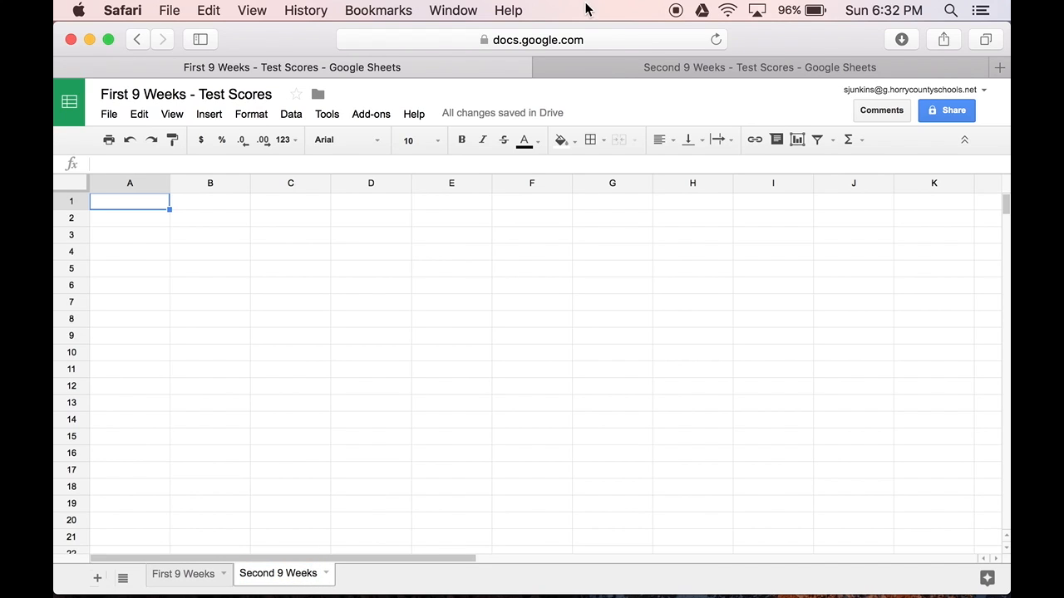
Copy the Test #4–#6 score table from the Second 9 Weeks spreadsheet via Edit > Copy
left_click(757, 67)
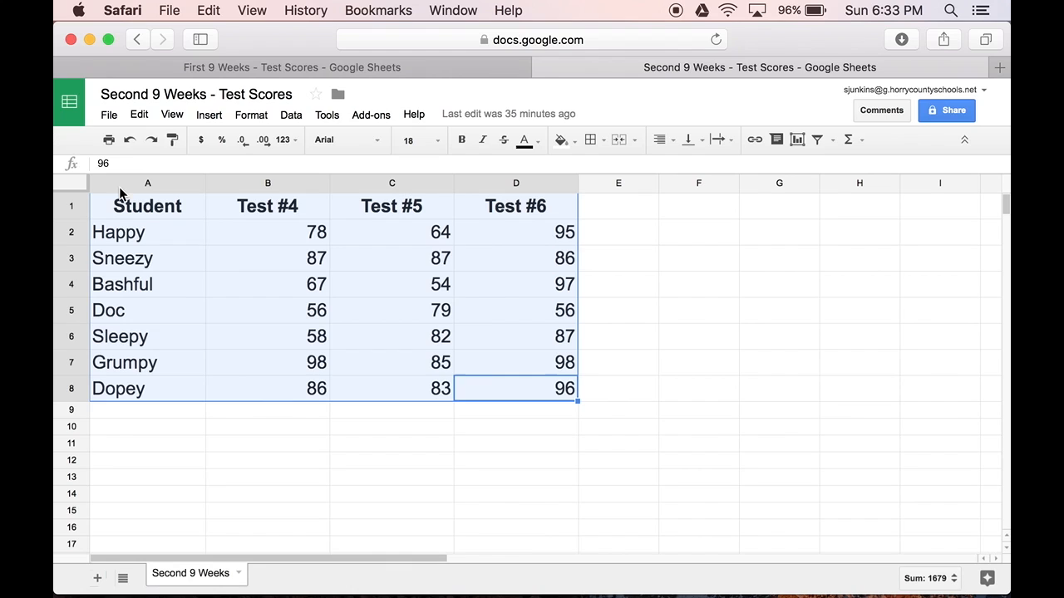
left_click(140, 113)
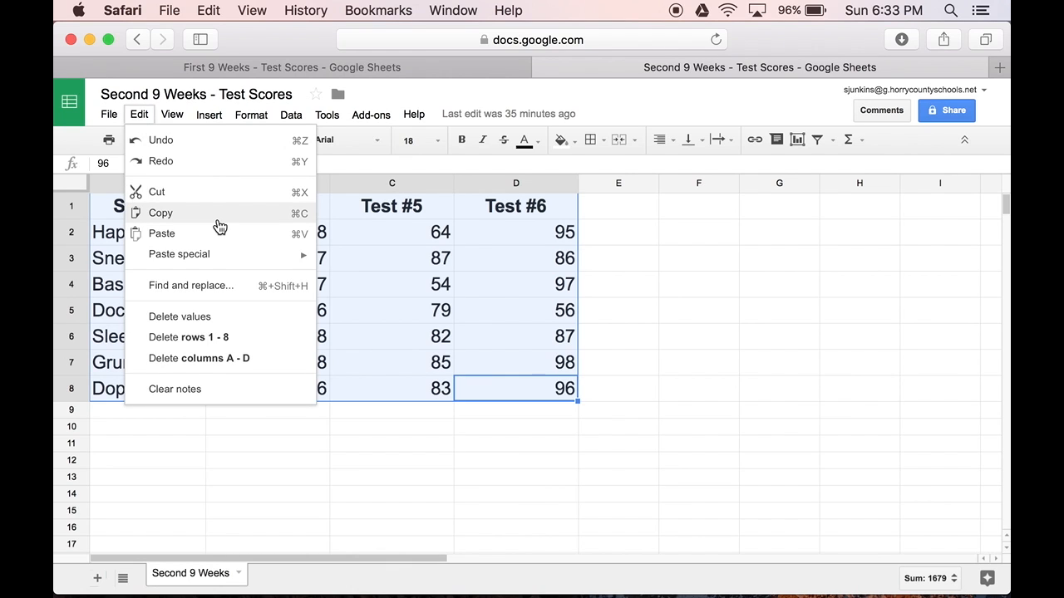
left_click(497, 100)
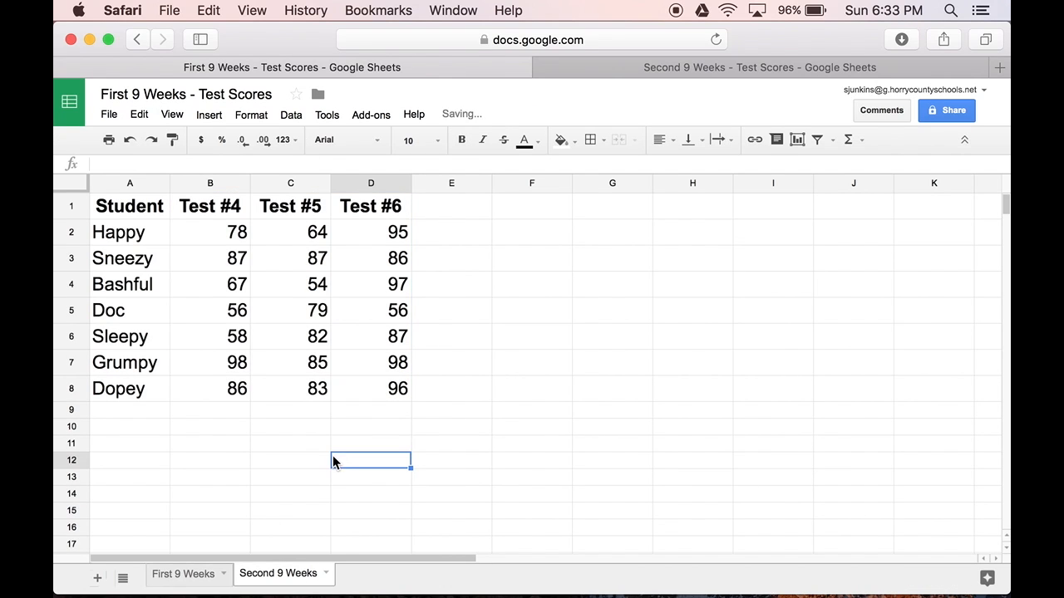
mouse_move(212, 459)
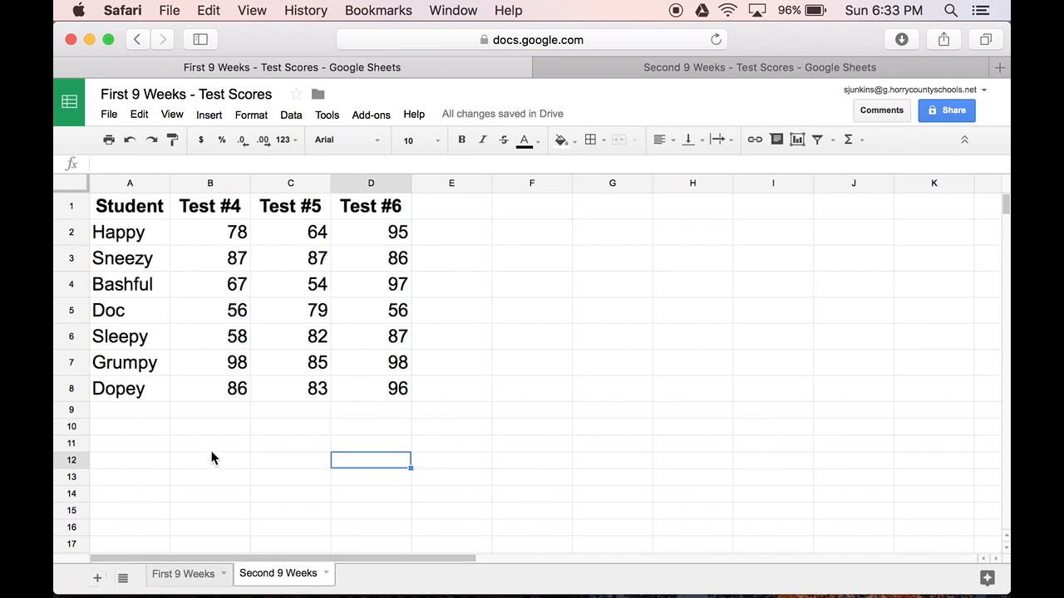
mouse_move(221, 532)
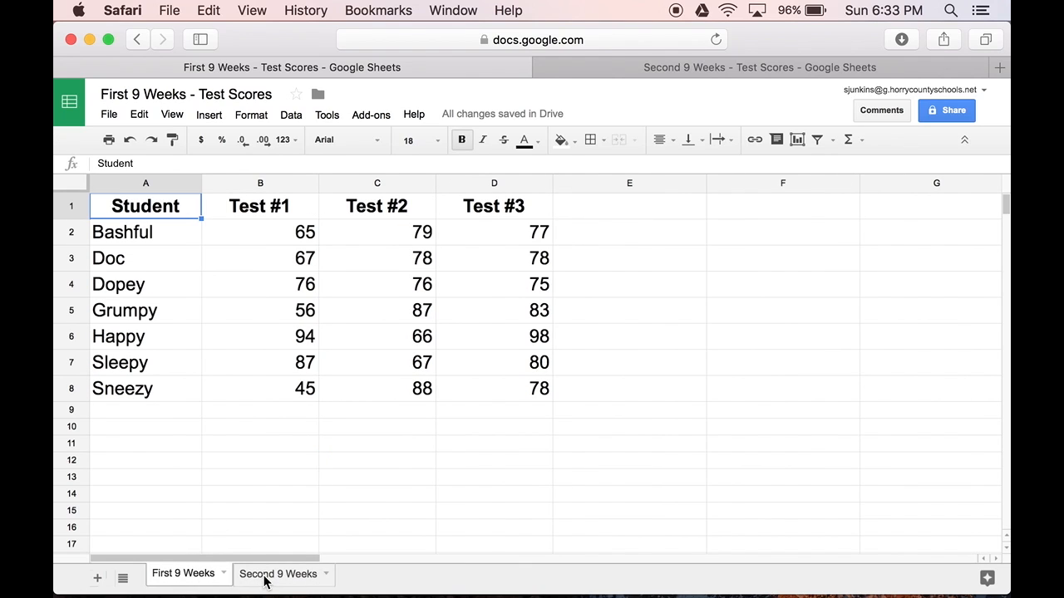
Search the add-on store for merge sheets and install the free Merge Sheets add-on
left_click(279, 573)
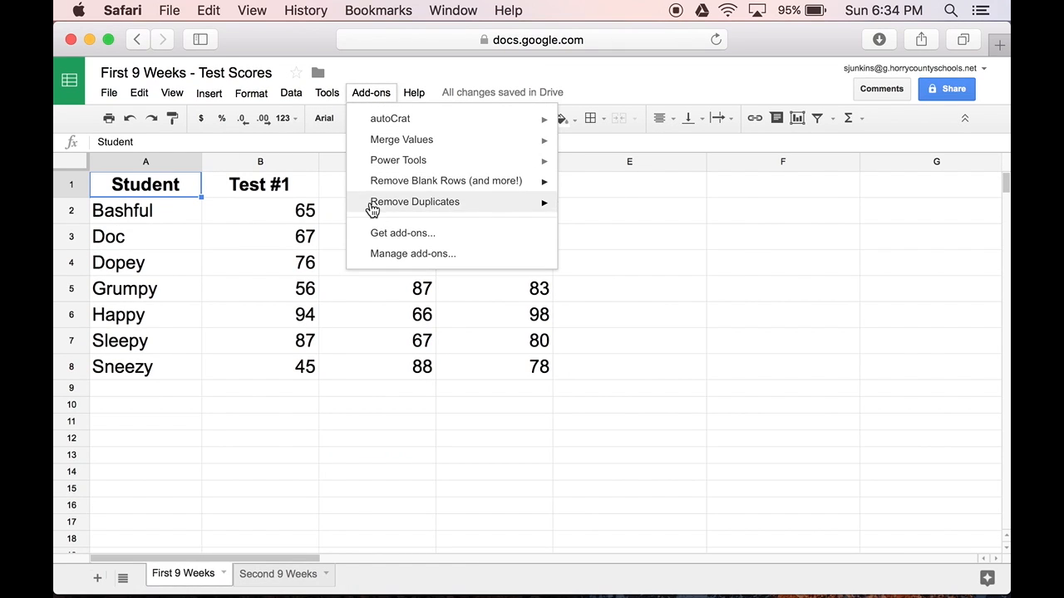
left_click(402, 233)
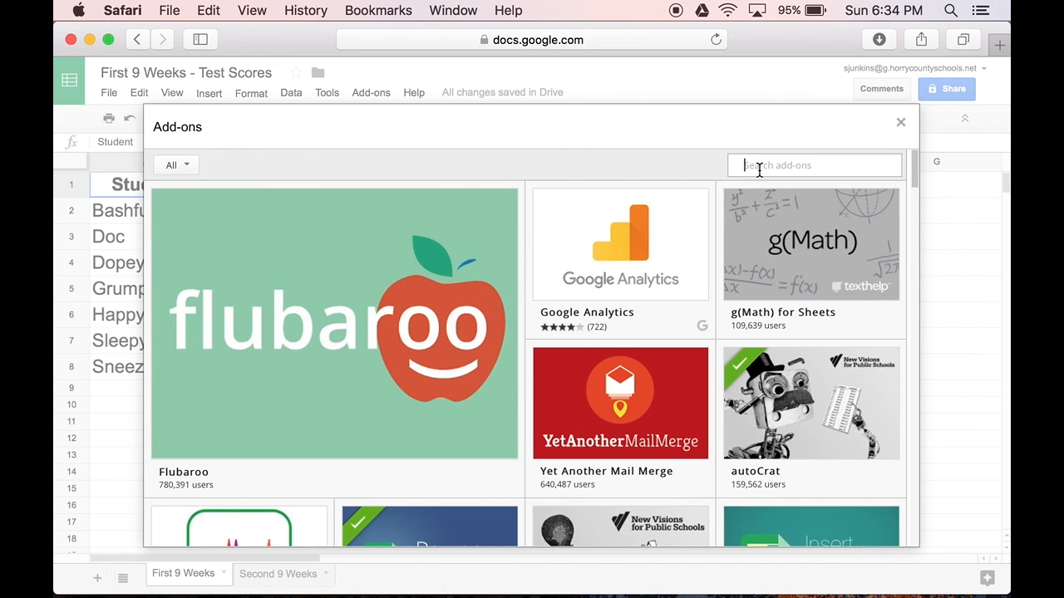
type("mer")
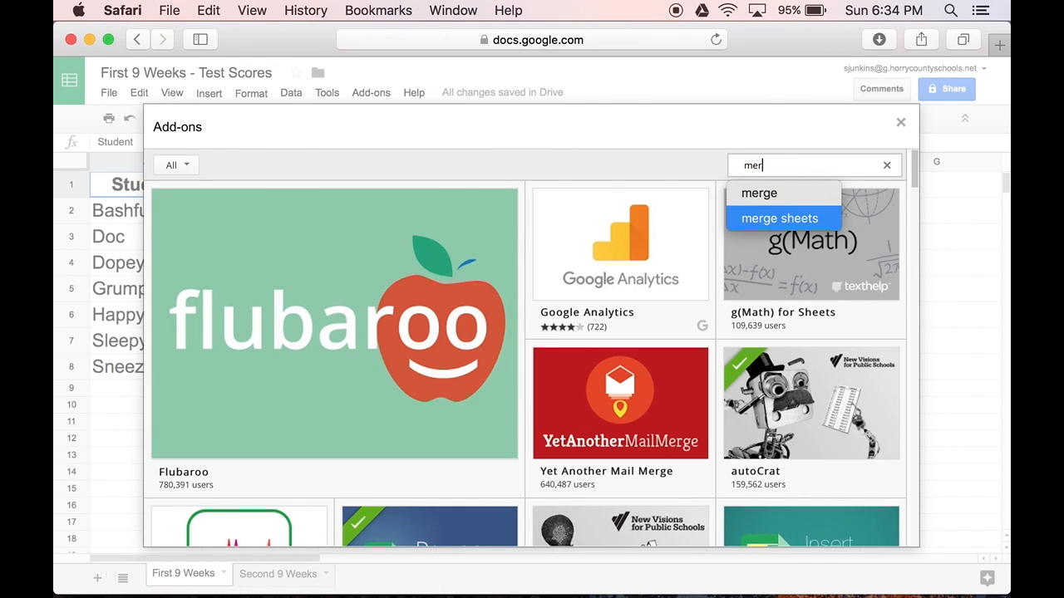
left_click(778, 218)
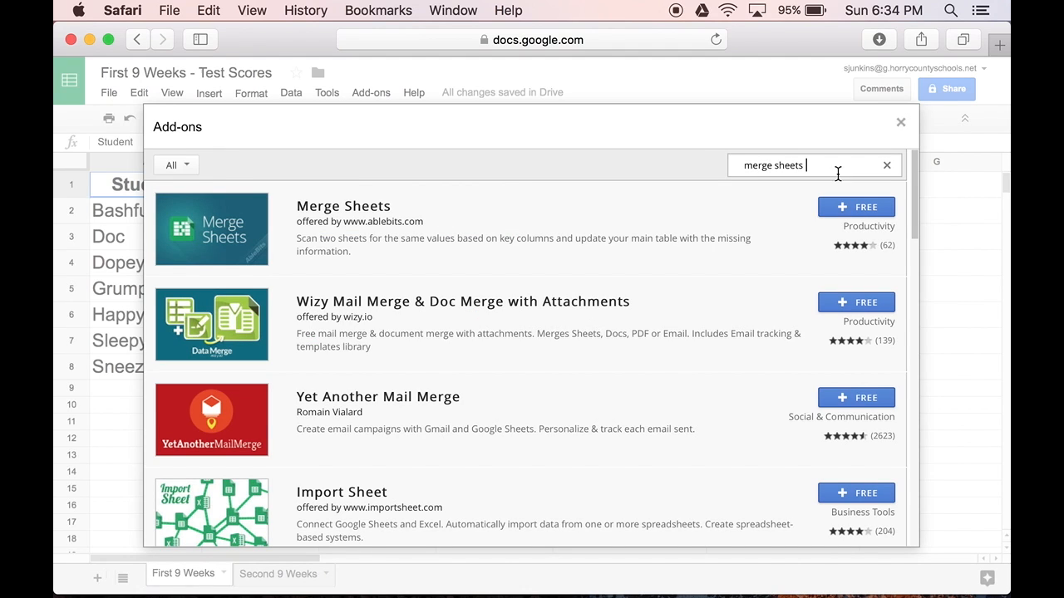
left_click(900, 123)
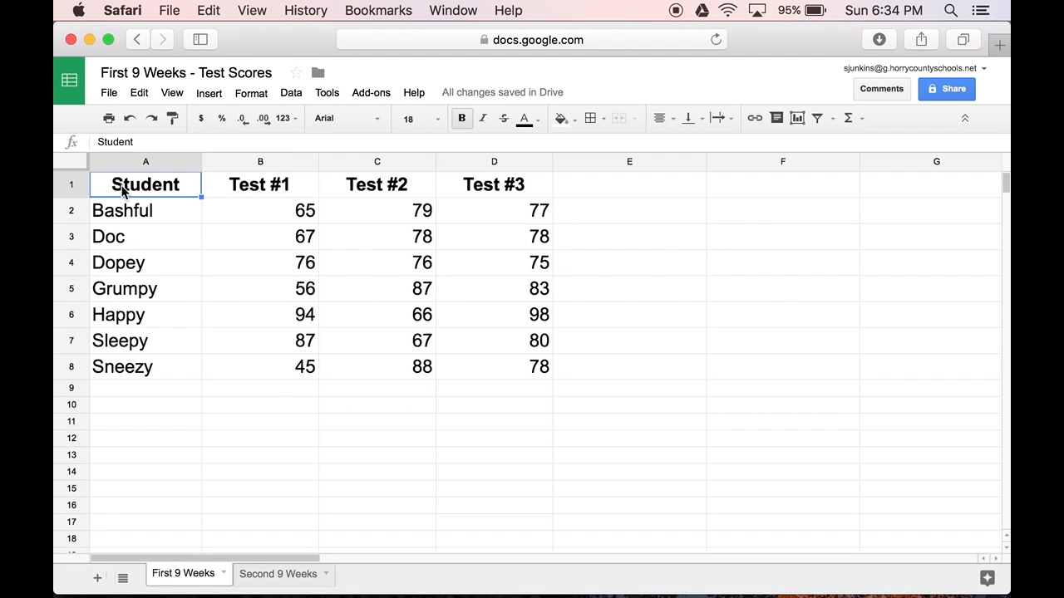
Start Merge Sheets with First 9 Weeks as the main sheet, range A1:D8
left_click(371, 93)
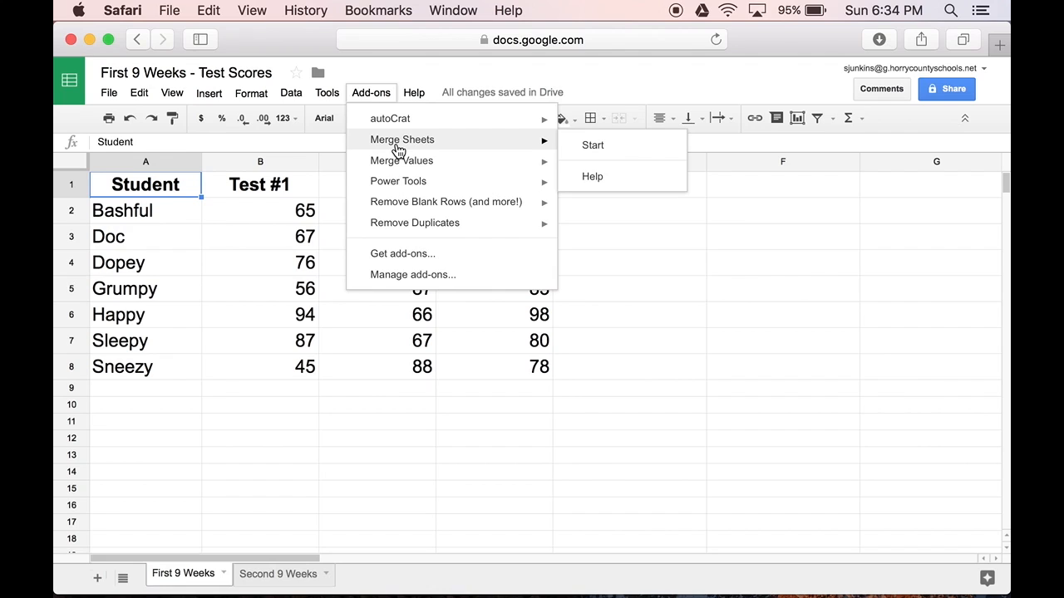
mouse_move(592, 145)
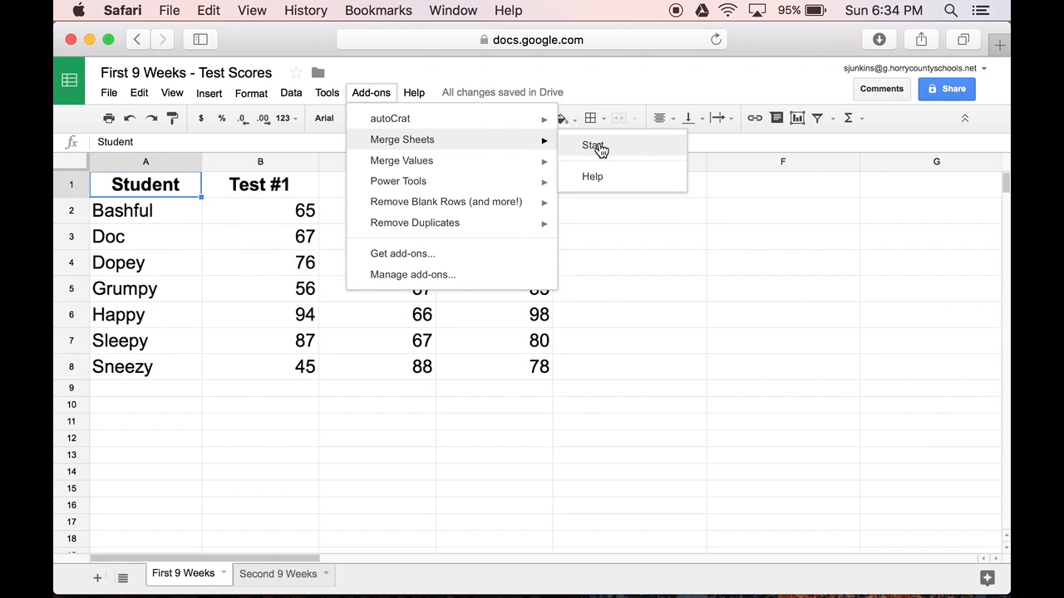
left_click(593, 146)
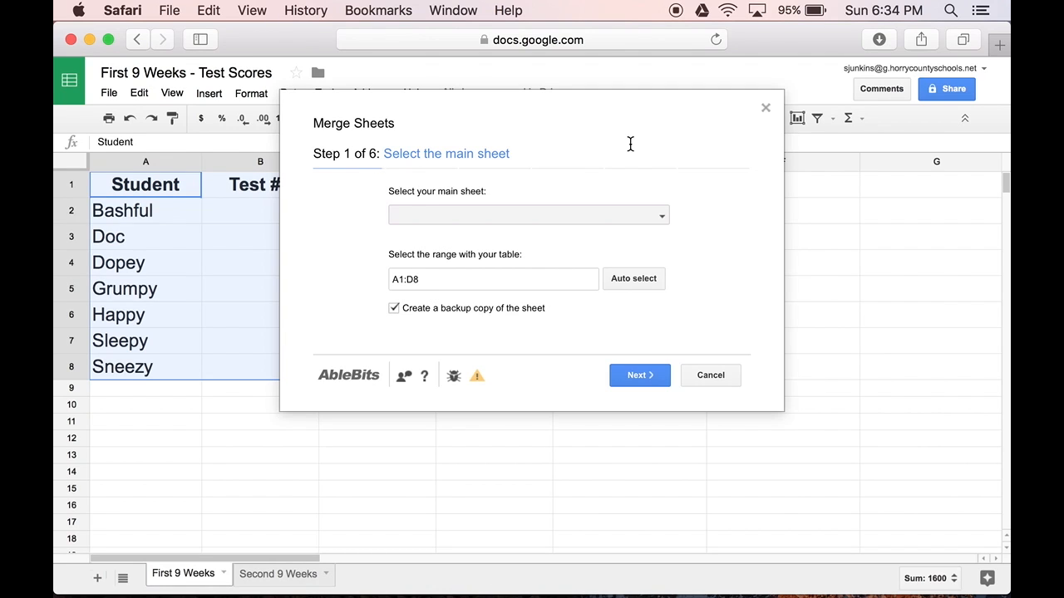
left_click(529, 214)
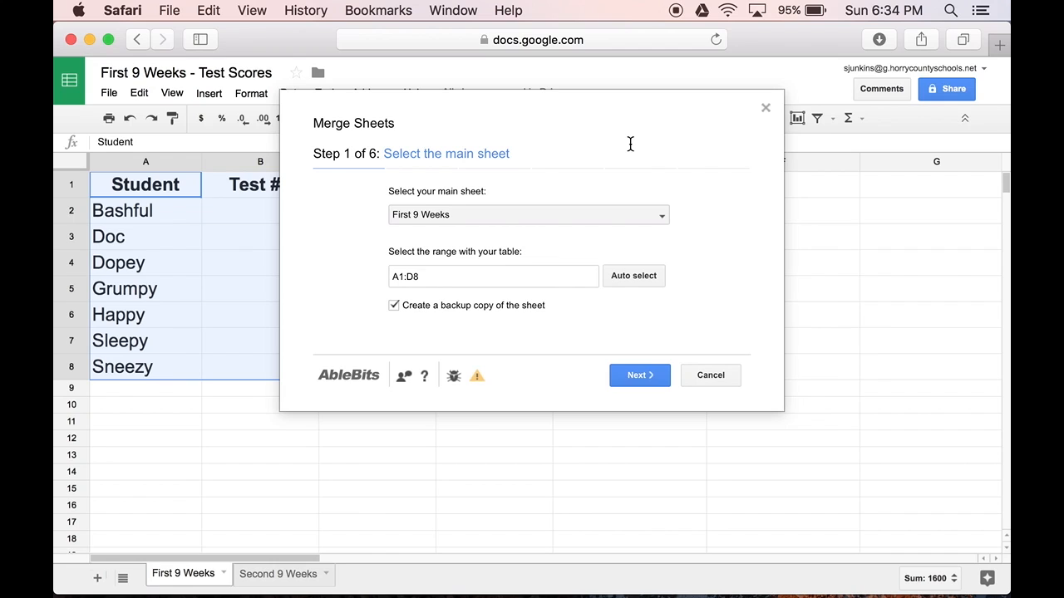
mouse_move(539, 193)
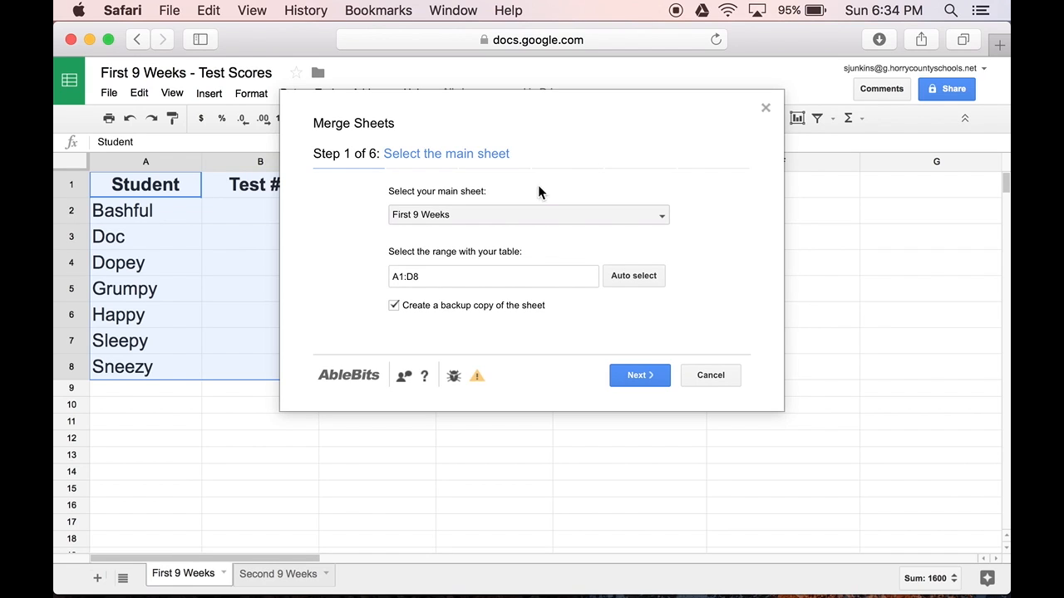
mouse_move(662, 223)
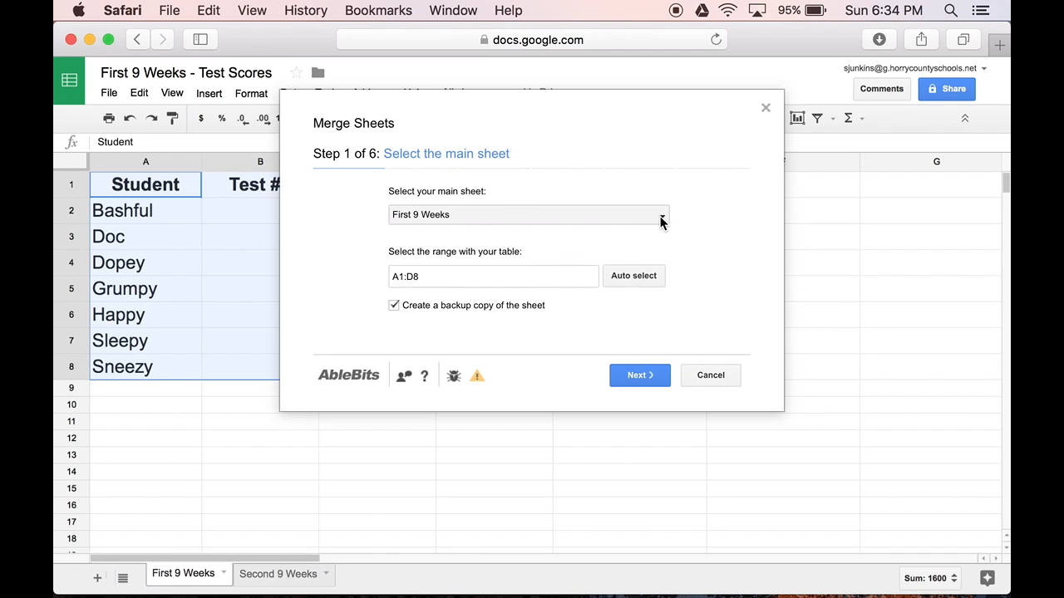
left_click(662, 214)
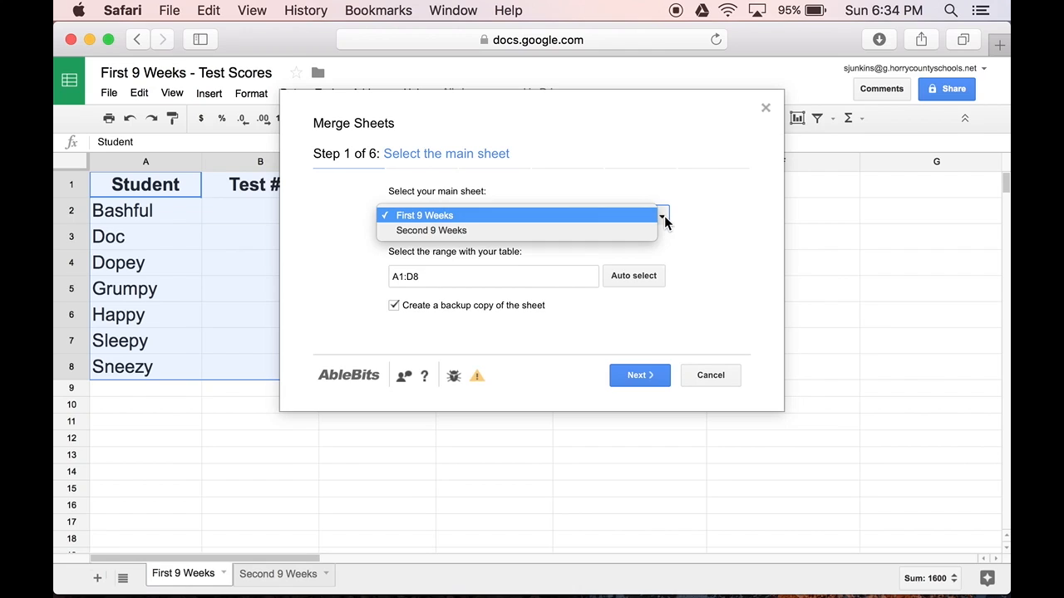
left_click(423, 216)
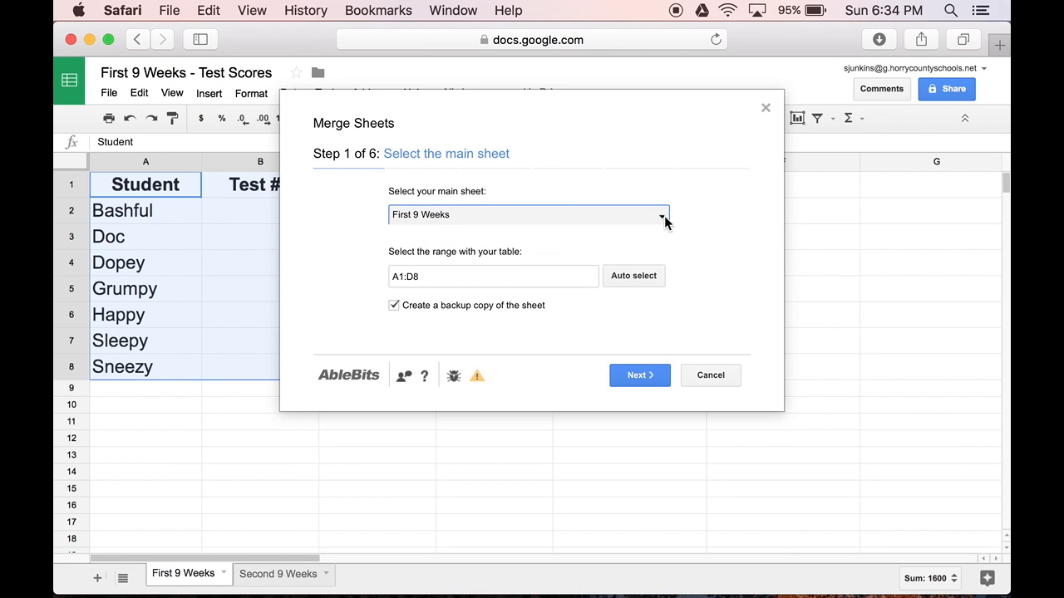
mouse_move(664, 236)
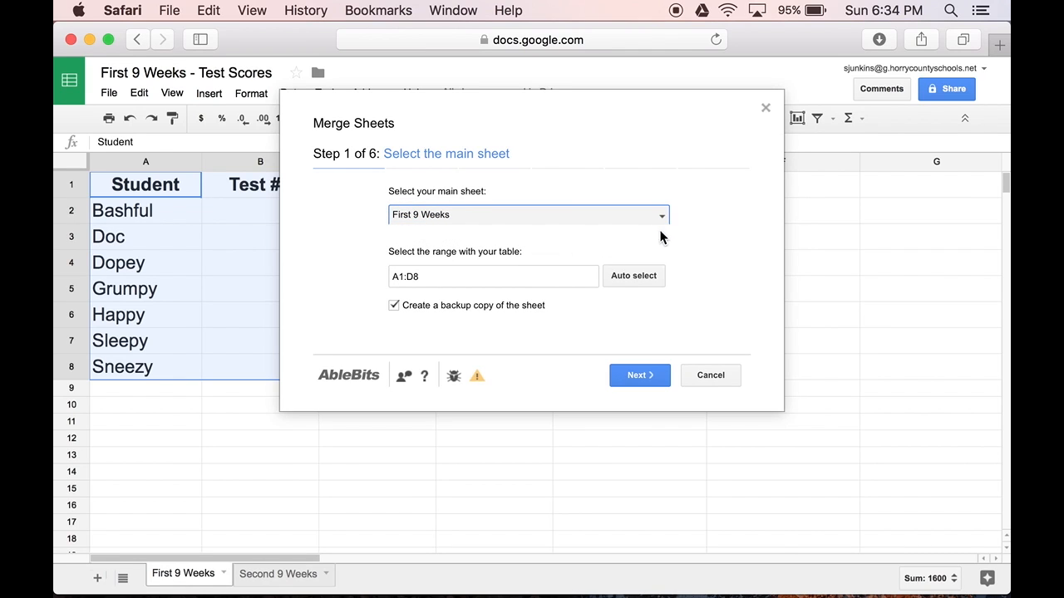
mouse_move(648, 282)
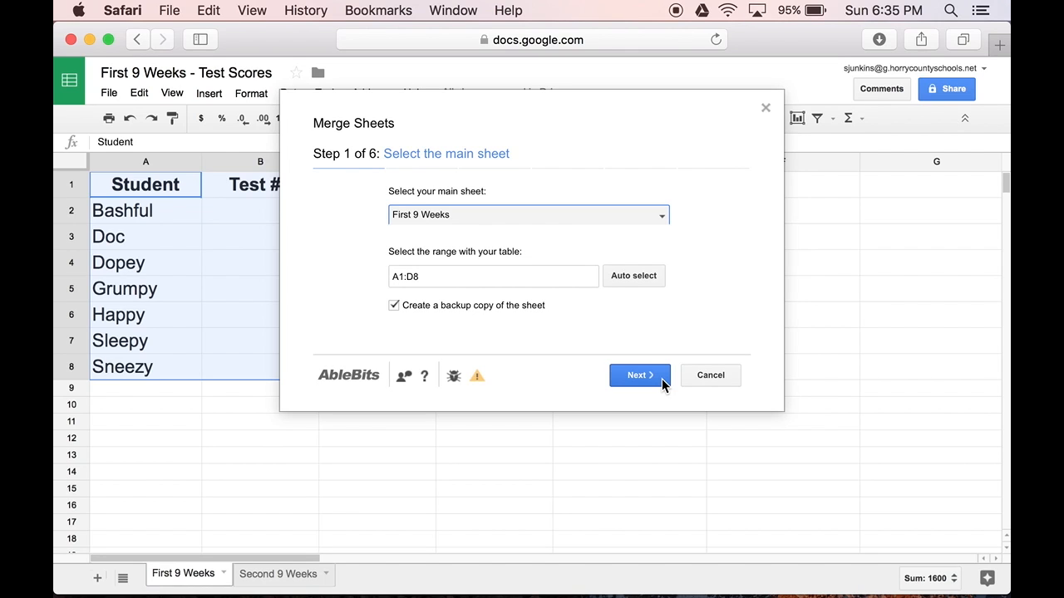
Use Second 9 Weeks as the lookup sheet and auto-select its full A1:D8 range
left_click(638, 376)
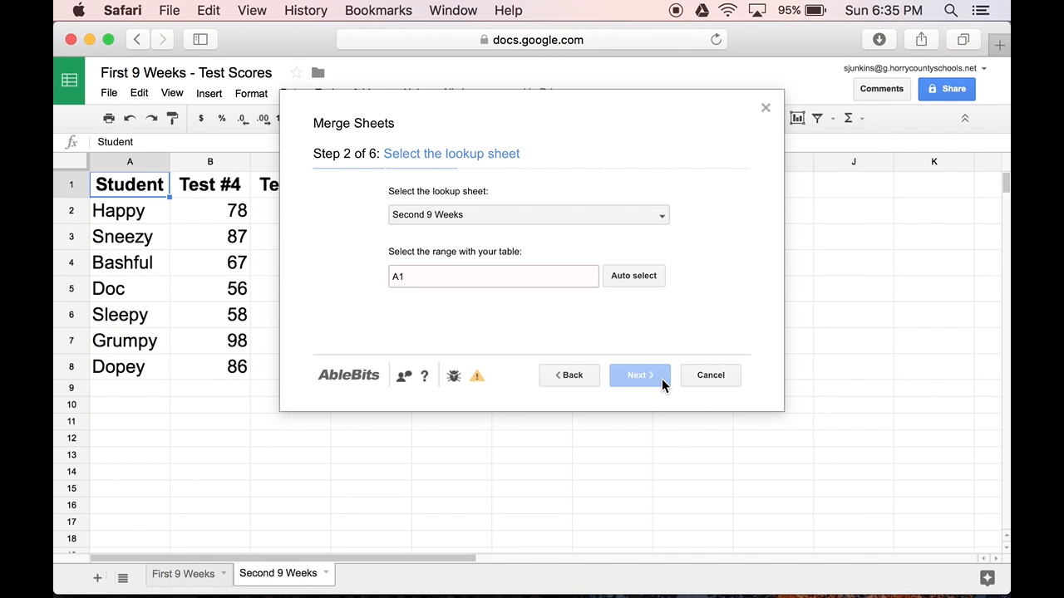
left_click(638, 376)
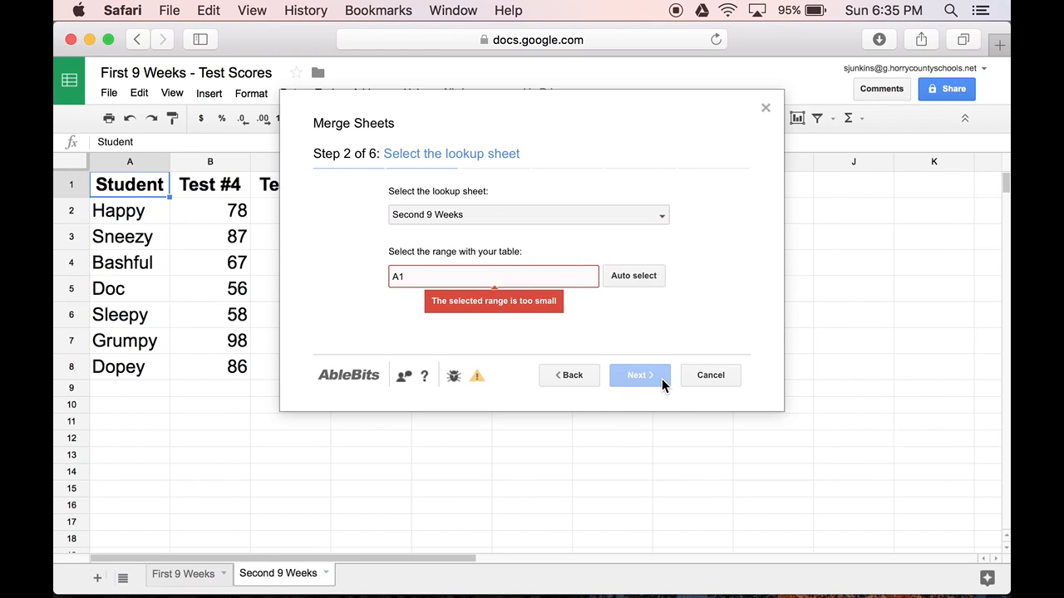
mouse_move(718, 300)
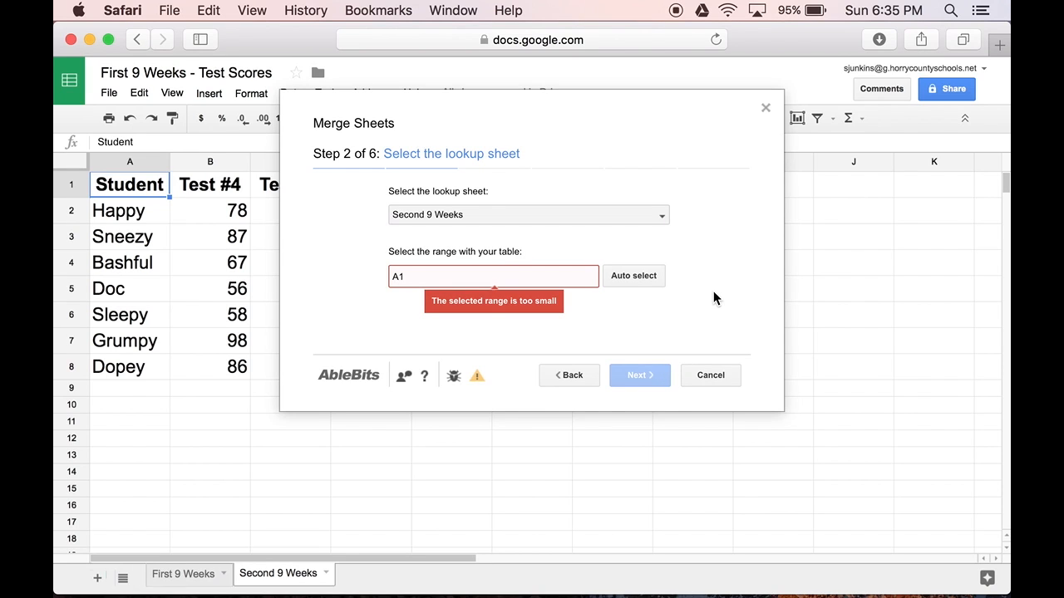
mouse_move(663, 216)
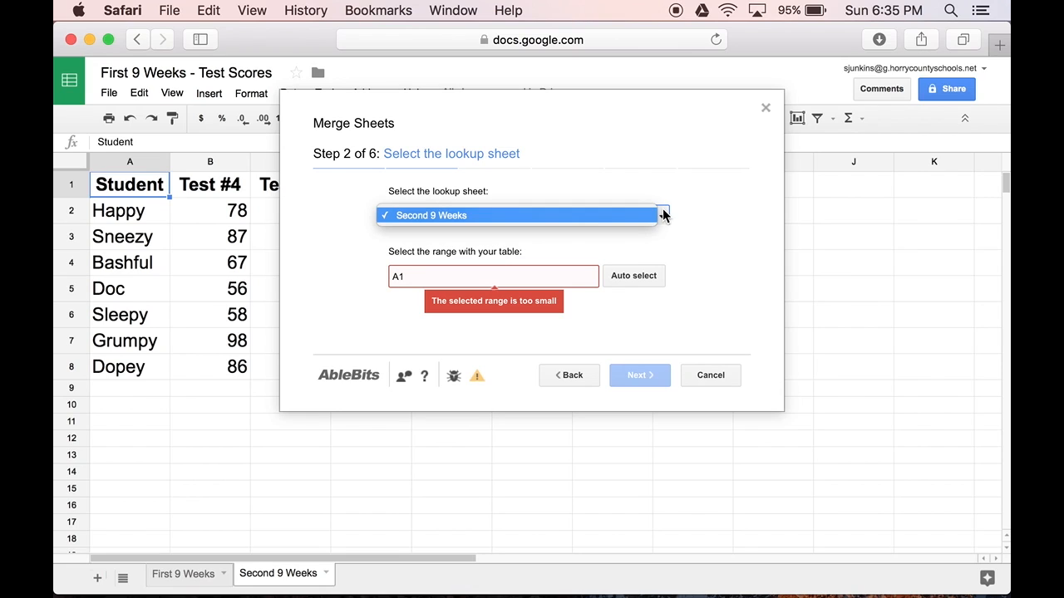
mouse_move(645, 220)
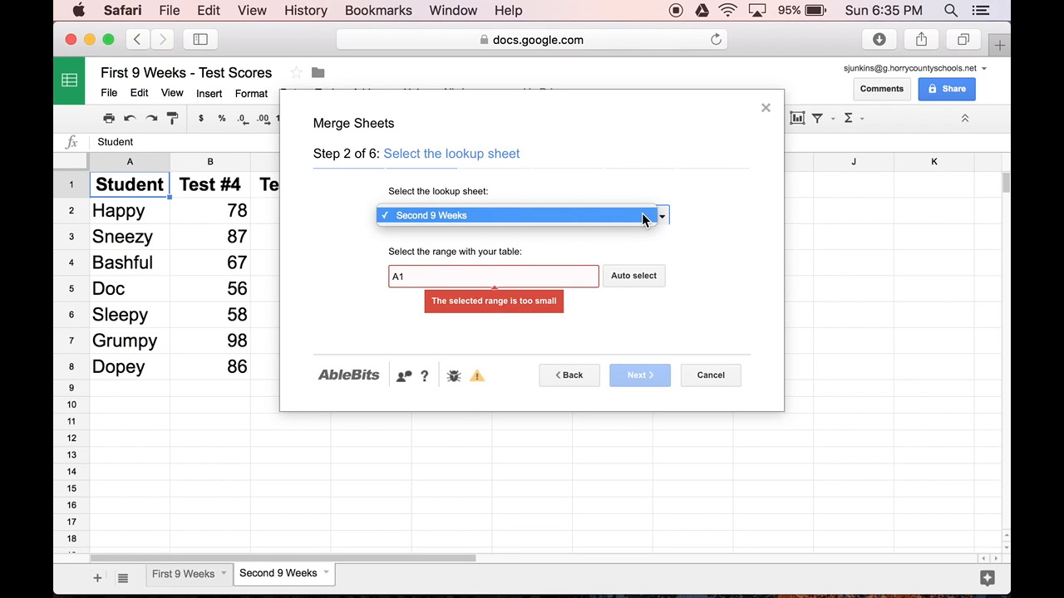
left_click(523, 214)
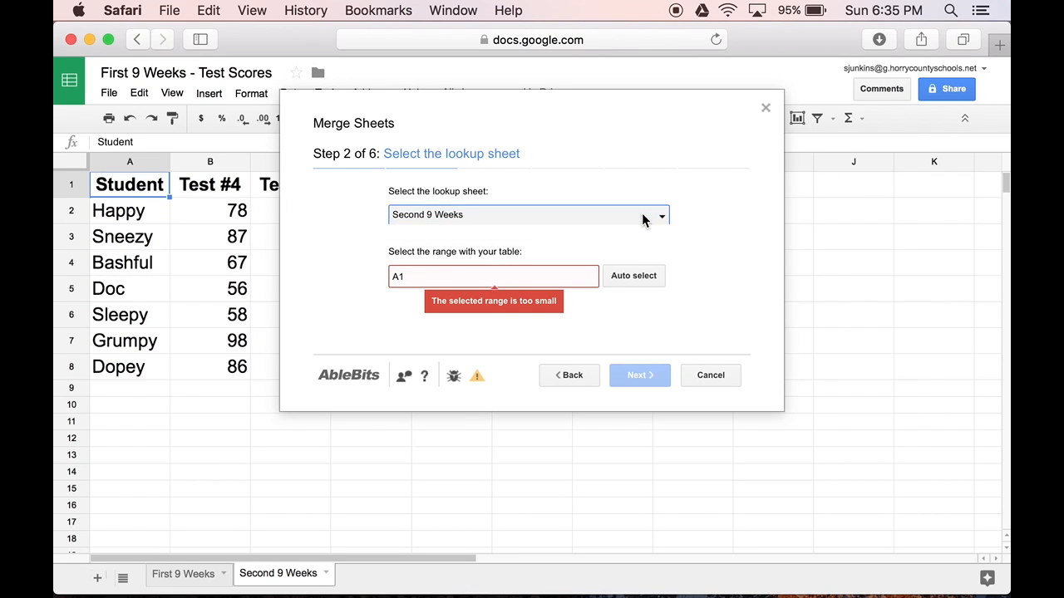
mouse_move(645, 283)
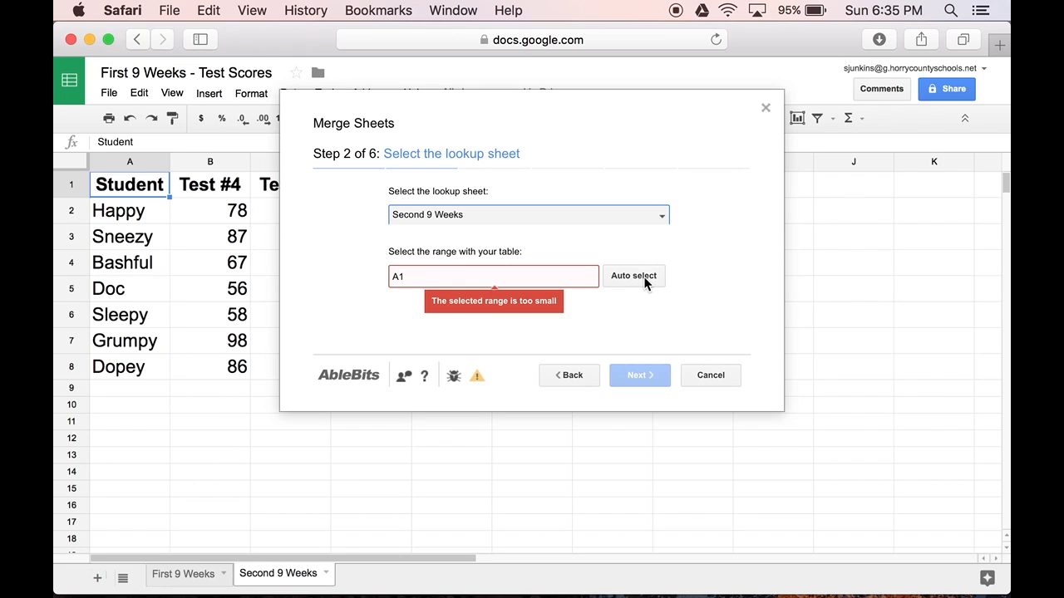
mouse_move(662, 286)
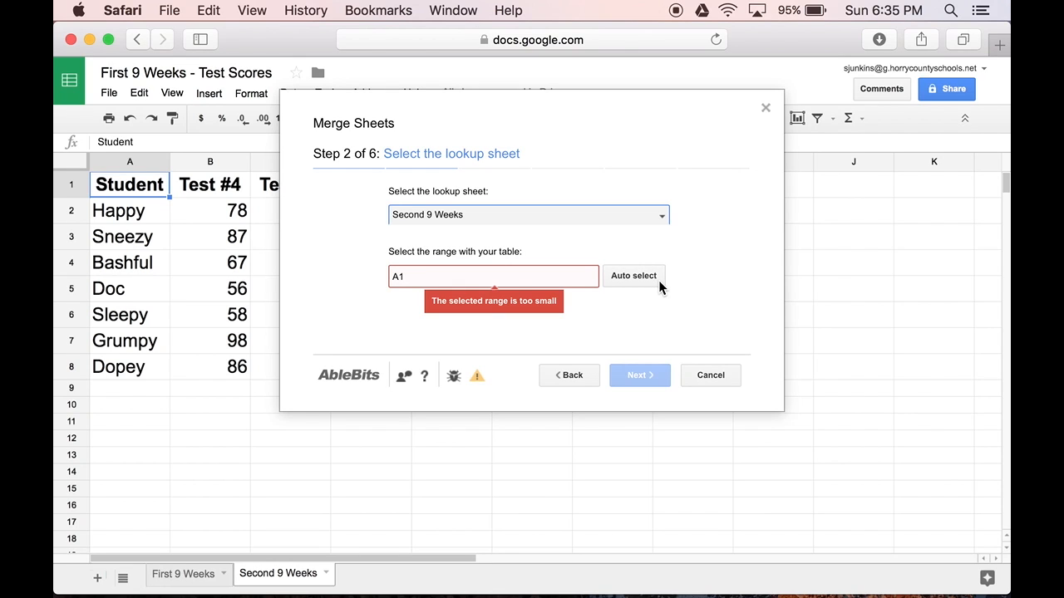
left_click(634, 276)
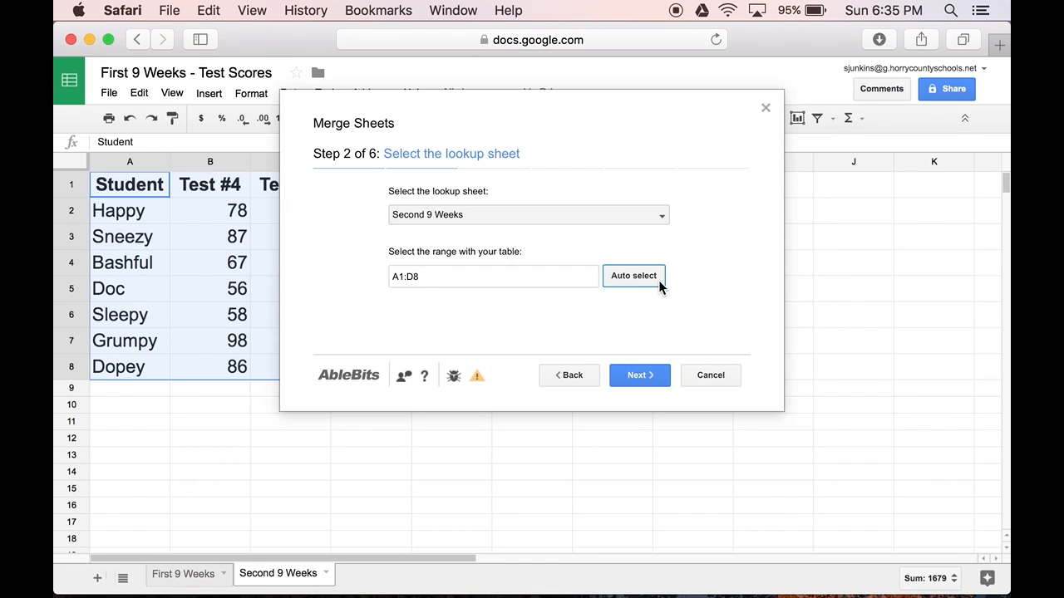
mouse_move(664, 346)
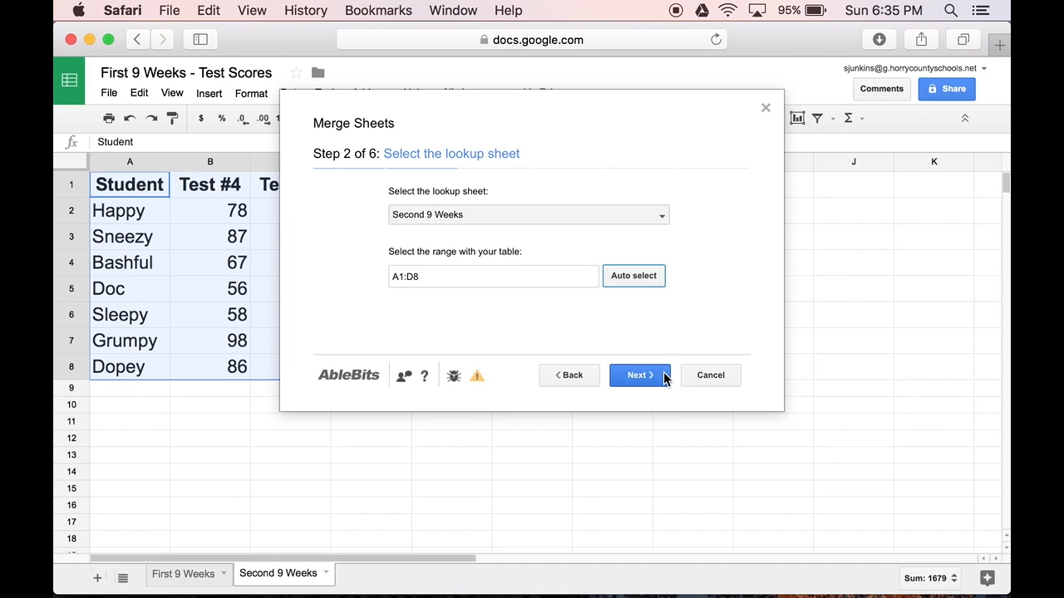
In step 3, tick Student as the key column matched to lookup column Student
left_click(638, 376)
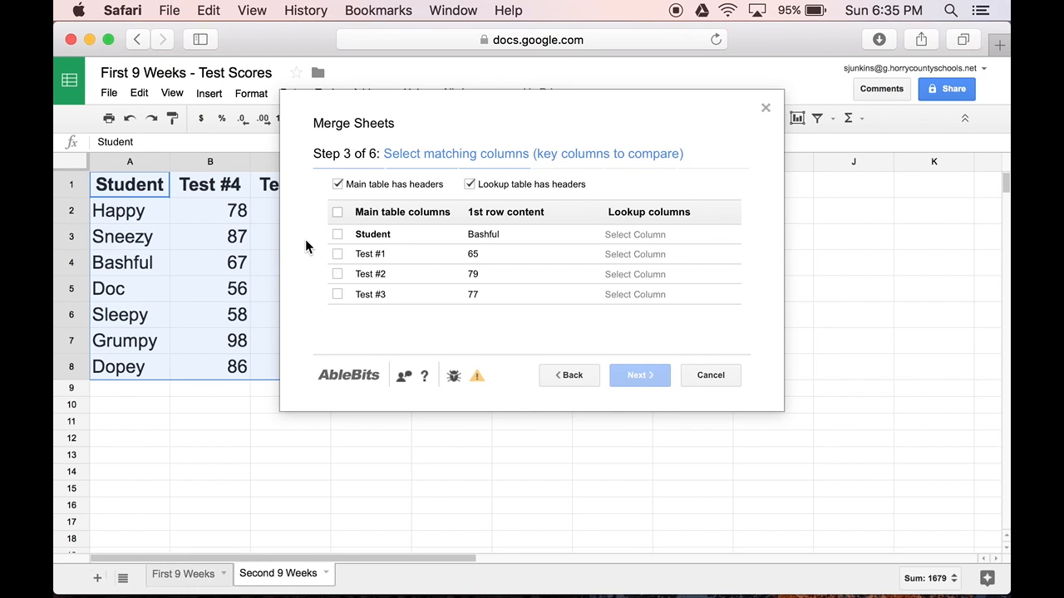
left_click(338, 234)
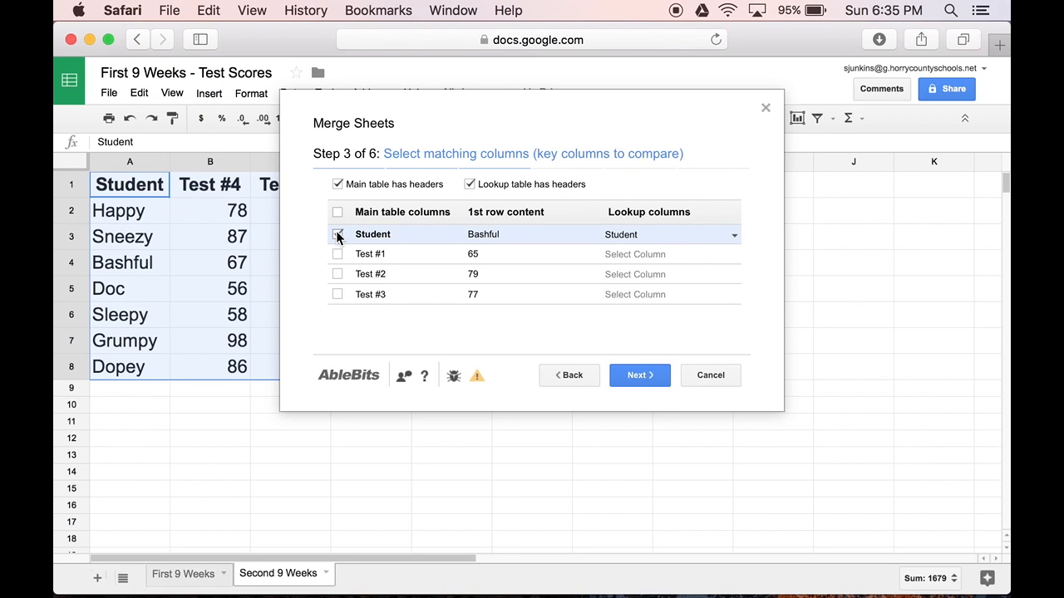
left_click(337, 233)
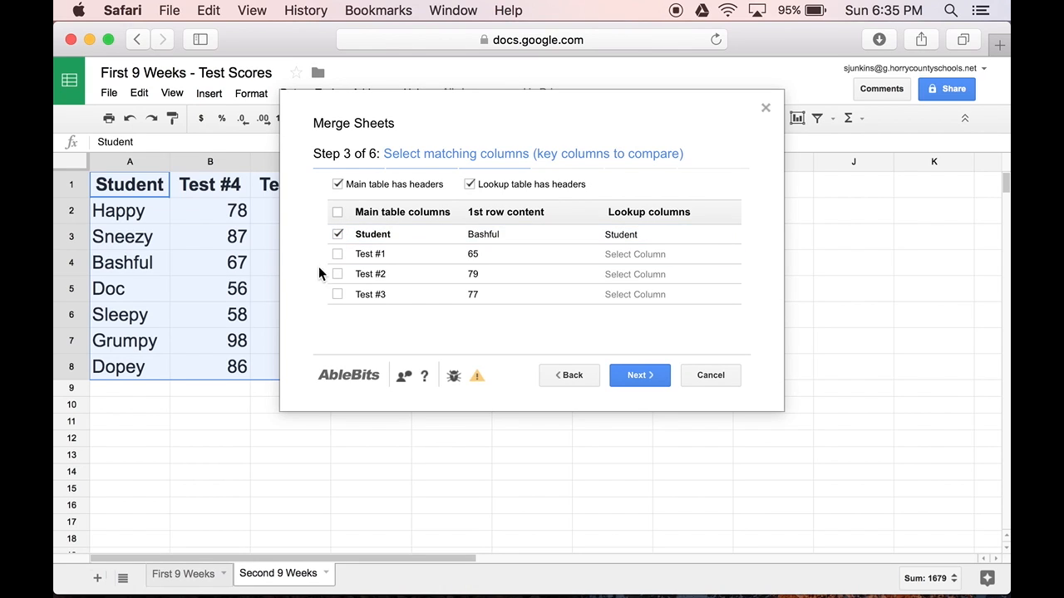
mouse_move(578, 323)
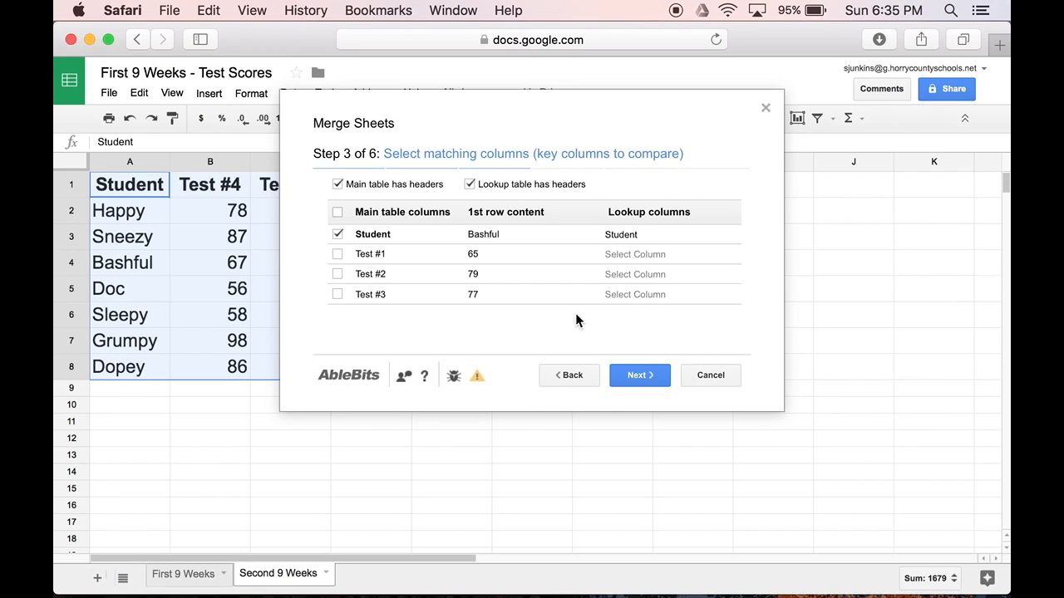
mouse_move(638, 376)
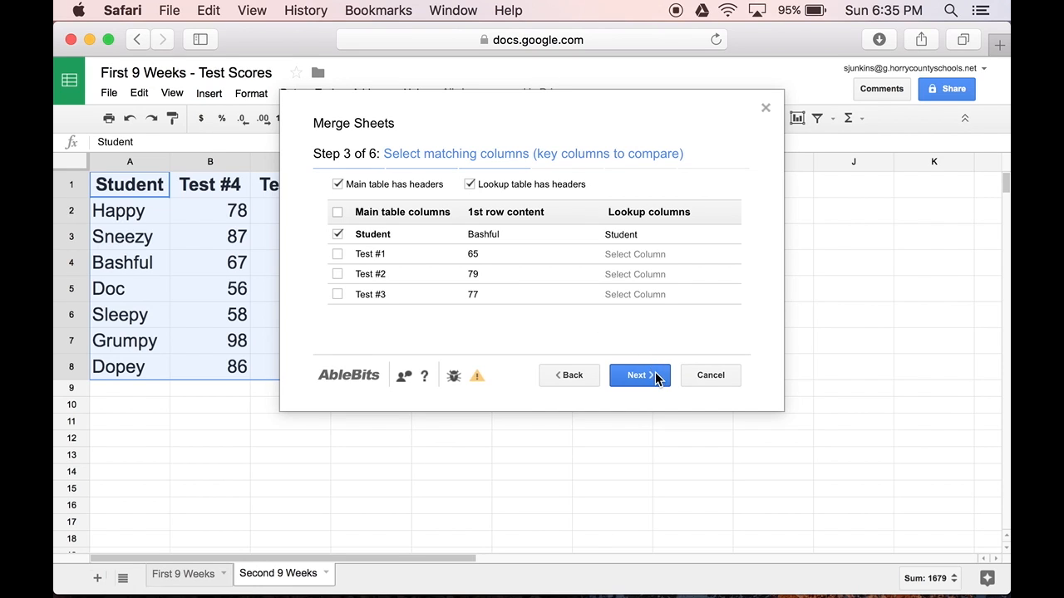
Select all lookup columns Test #4–#6 with the action Add to the end
left_click(639, 376)
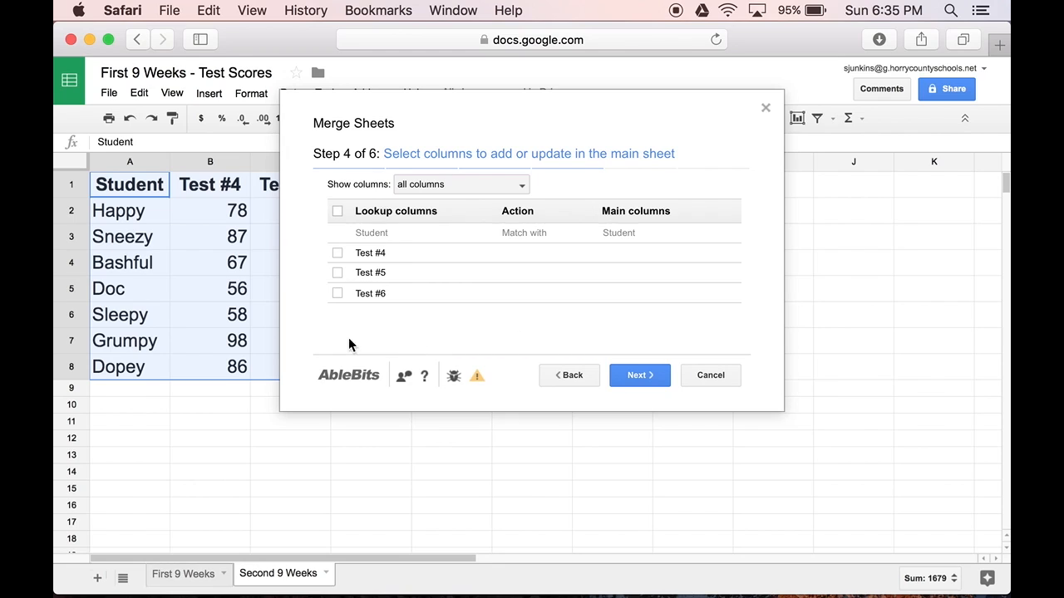
left_click(337, 252)
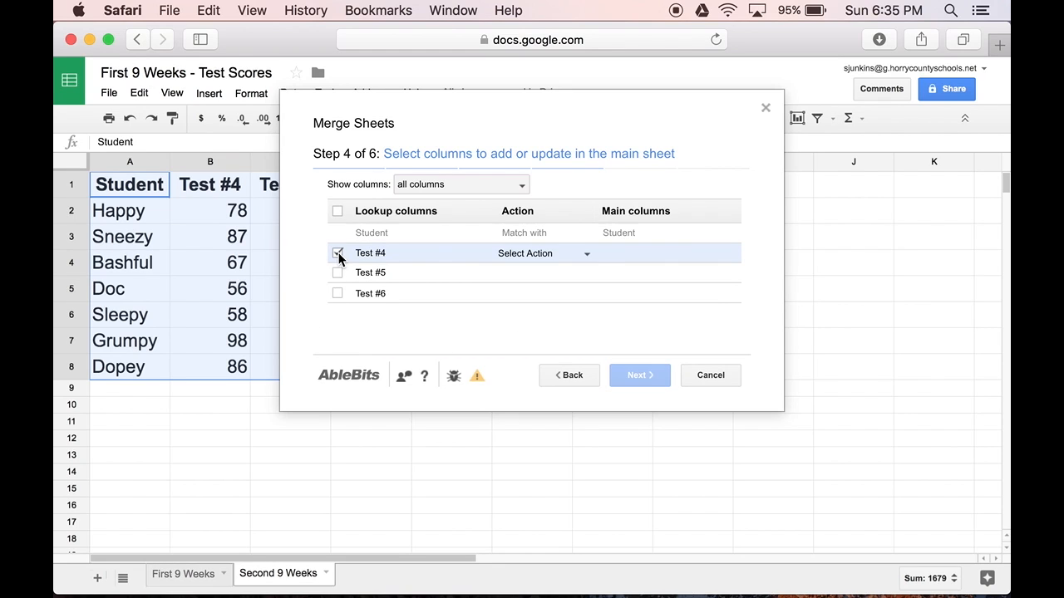
left_click(337, 272)
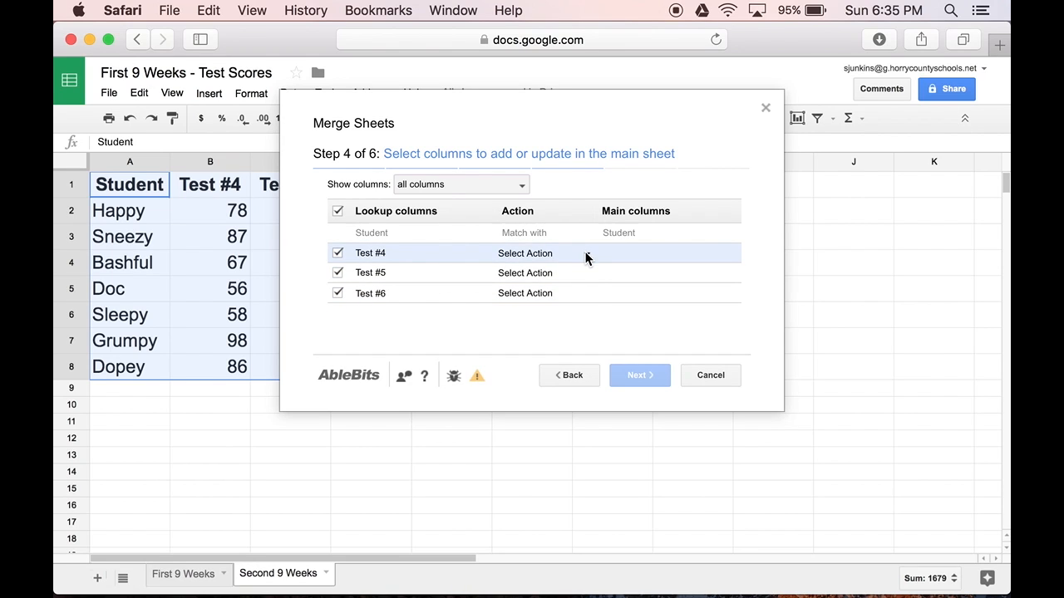
left_click(525, 253)
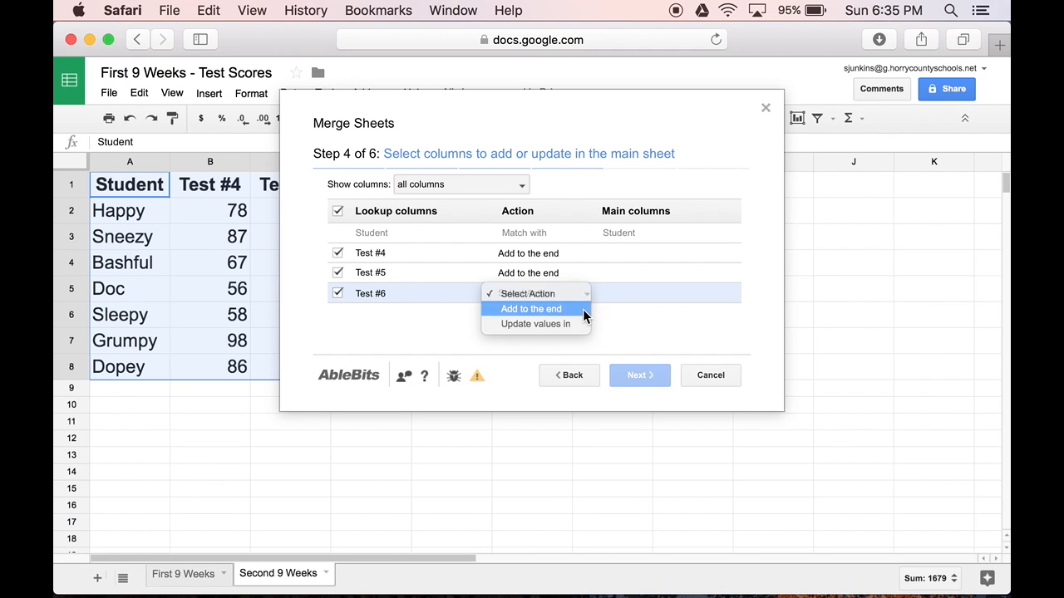
left_click(530, 308)
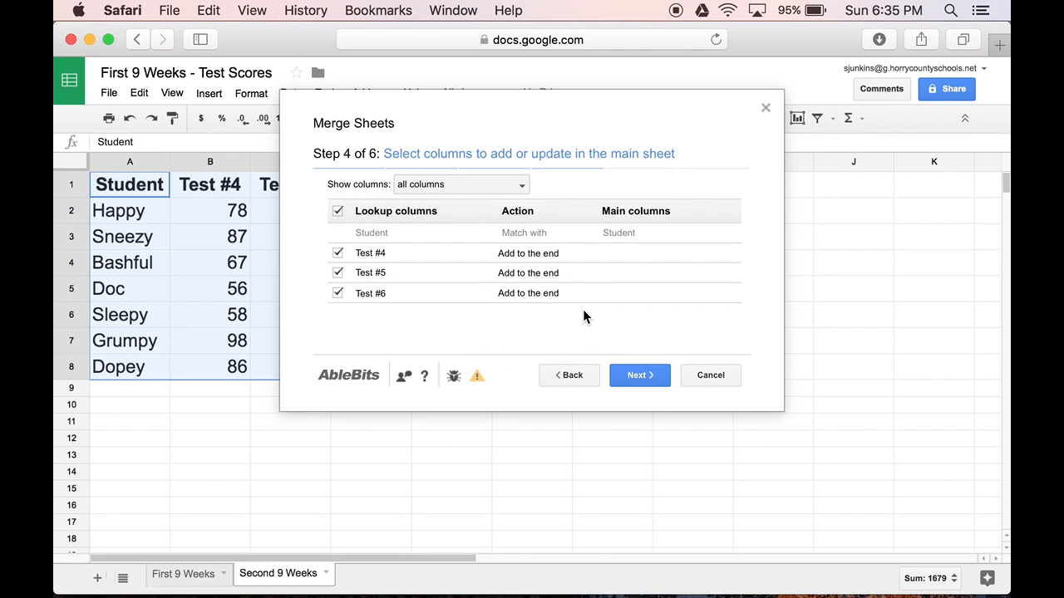
Finish the wizard so First 9 Weeks shows Test #1–#6 for all seven students
left_click(638, 376)
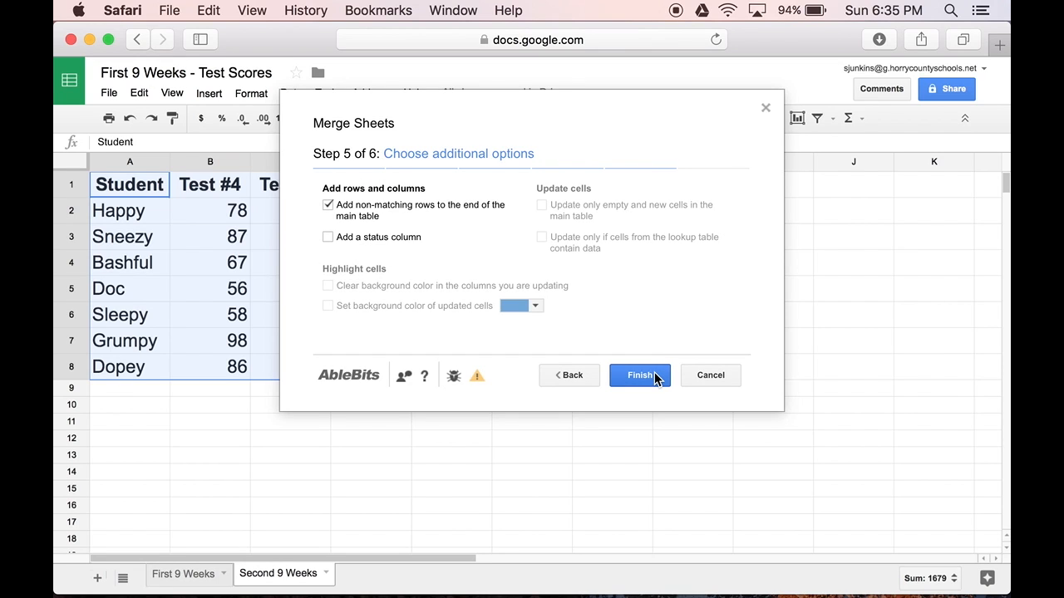
left_click(640, 376)
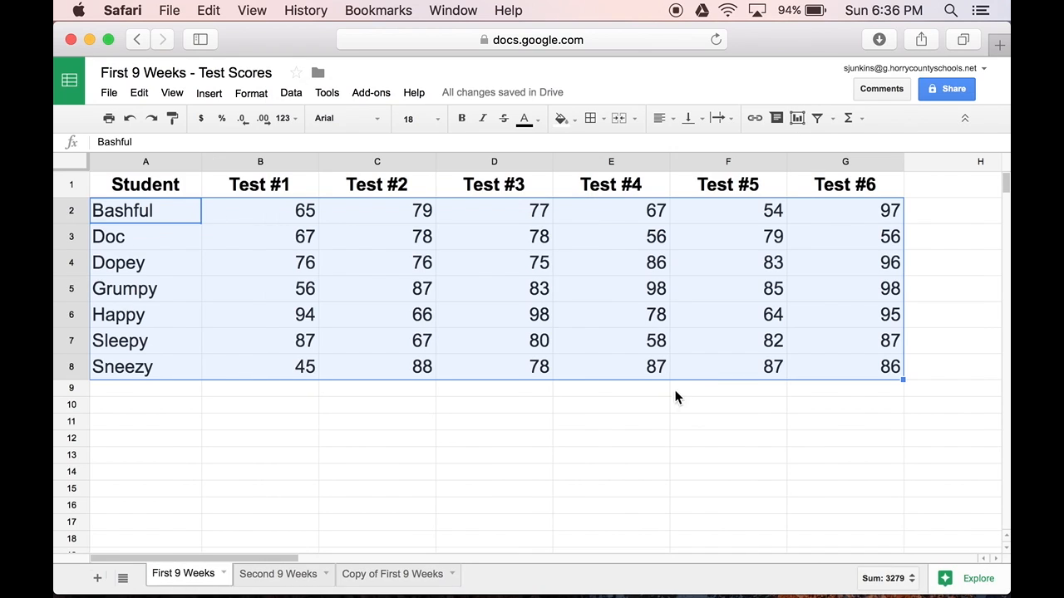
mouse_move(181, 404)
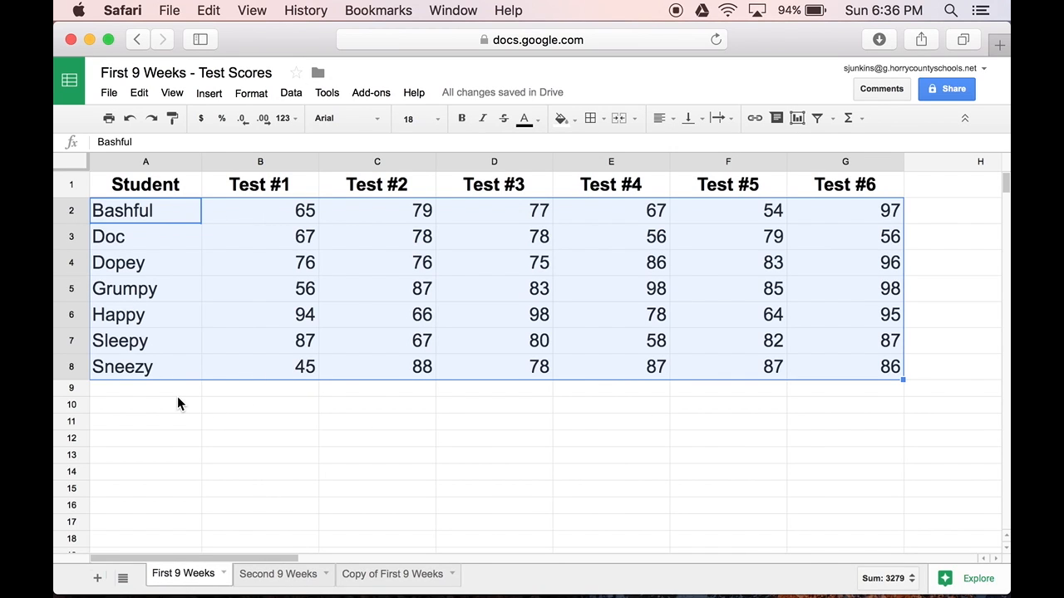
left_click(146, 387)
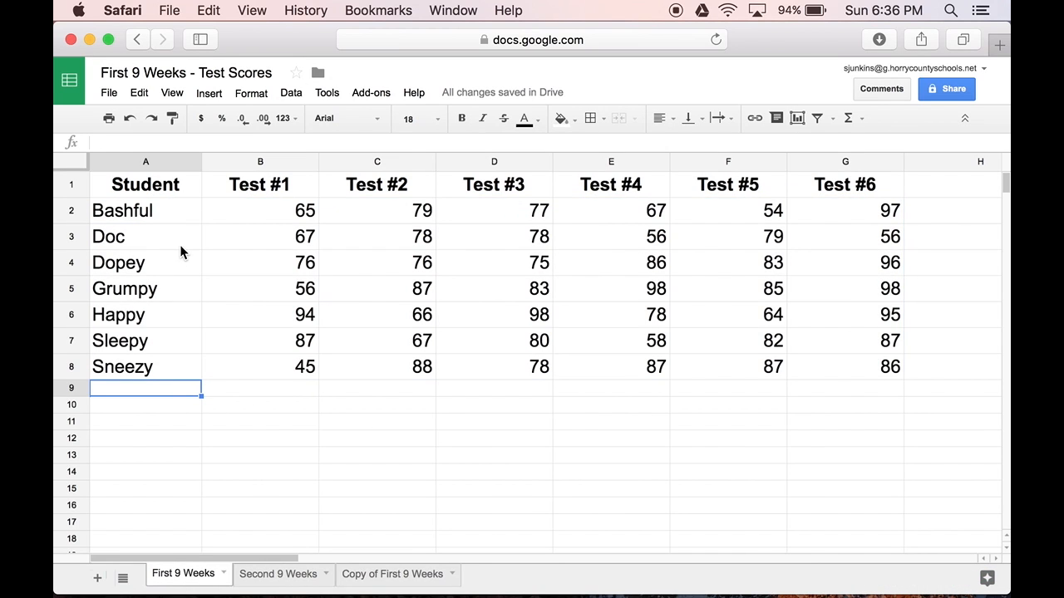
scroll("right", 3)
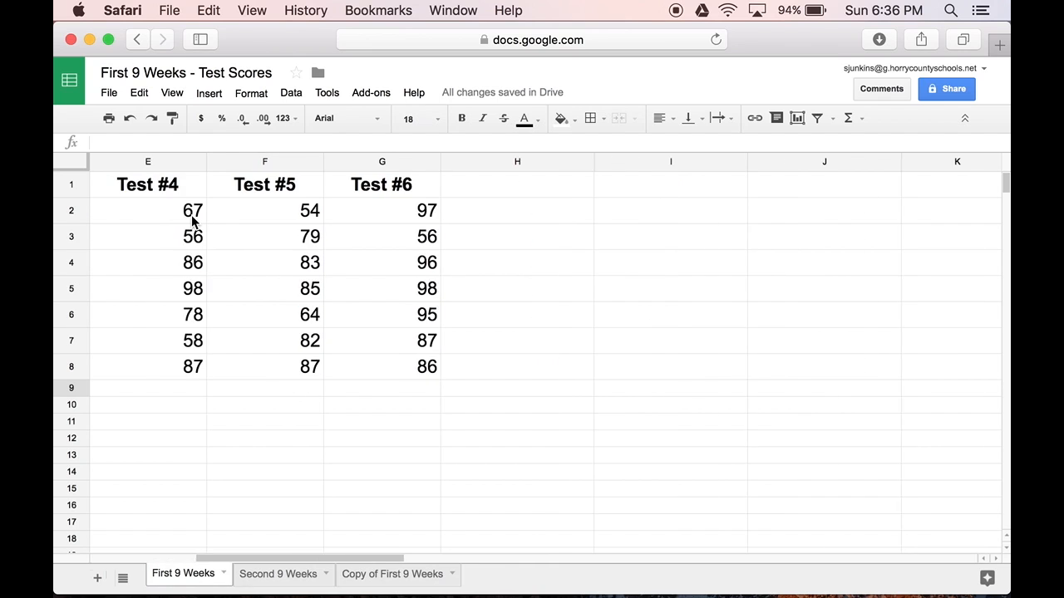